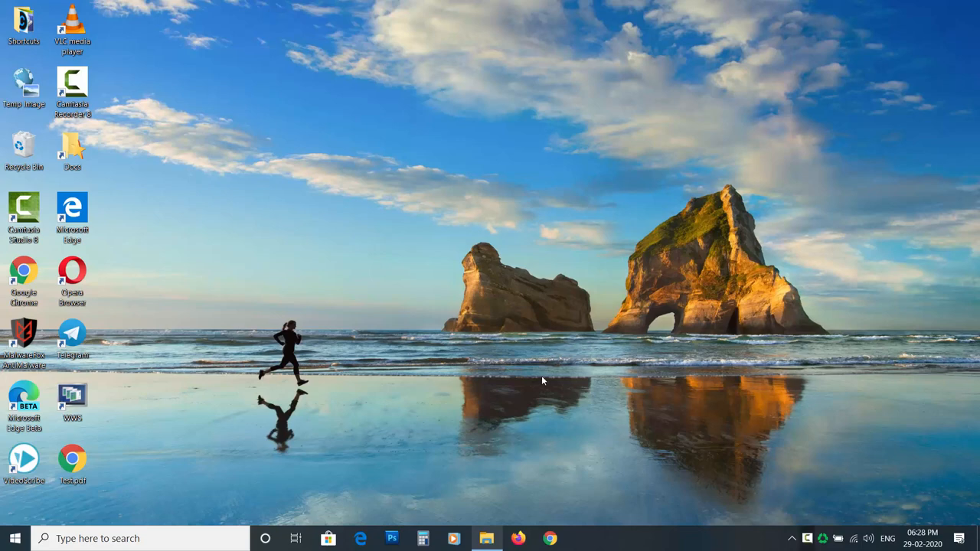
# Step: Launch an administrator Command Prompt from the Start search after viewing This PC
pyautogui.click(487, 539)
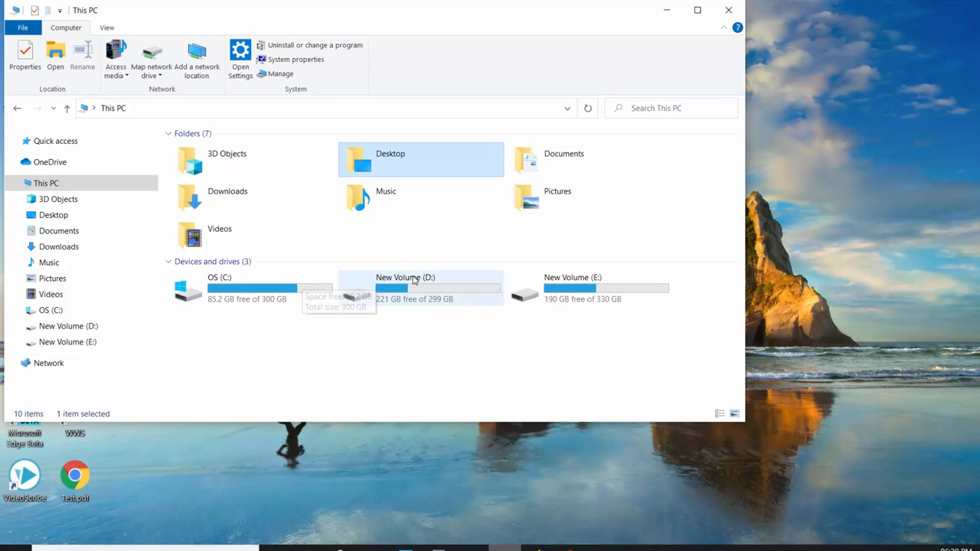
pyautogui.doubleClick(211, 289)
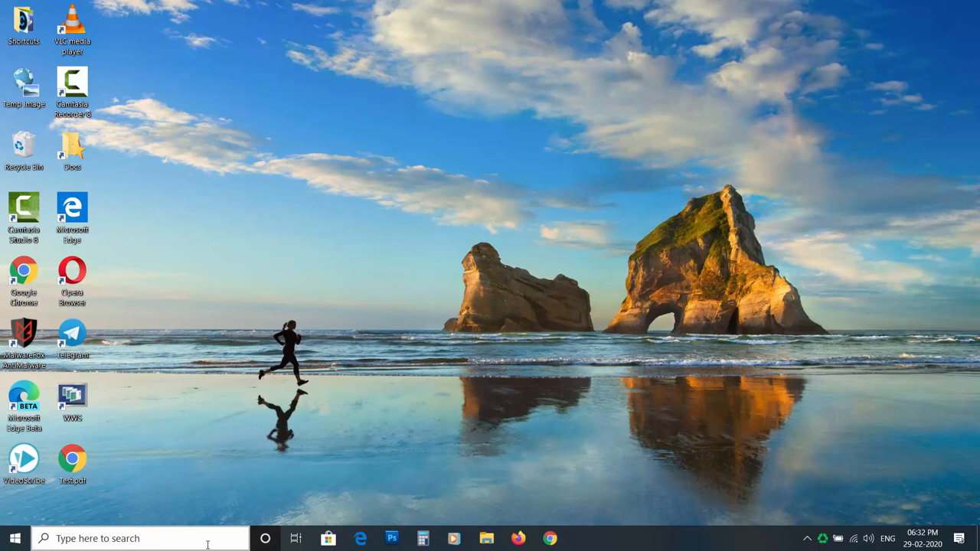
pyautogui.write('command prompt')
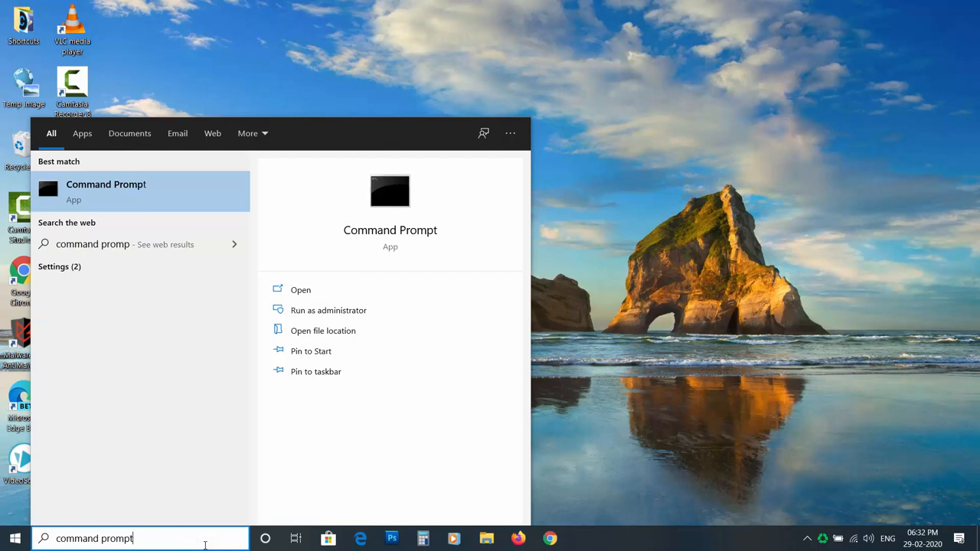
pyautogui.click(327, 309)
pyautogui.write('wm')
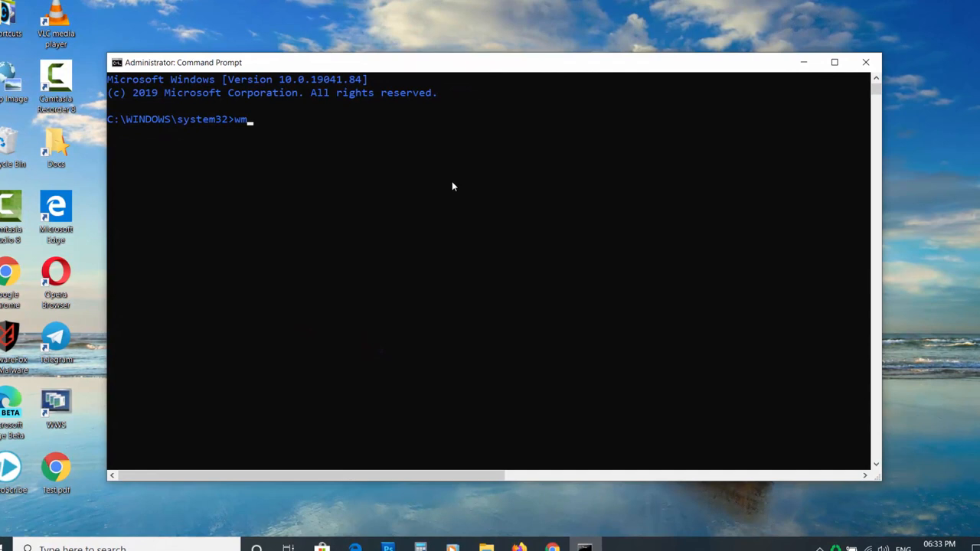
# Step: Run wmic diskdrive get status, model to show the ST1000LX015 drive with status OK
pyautogui.write('ic diskdrive get status,')
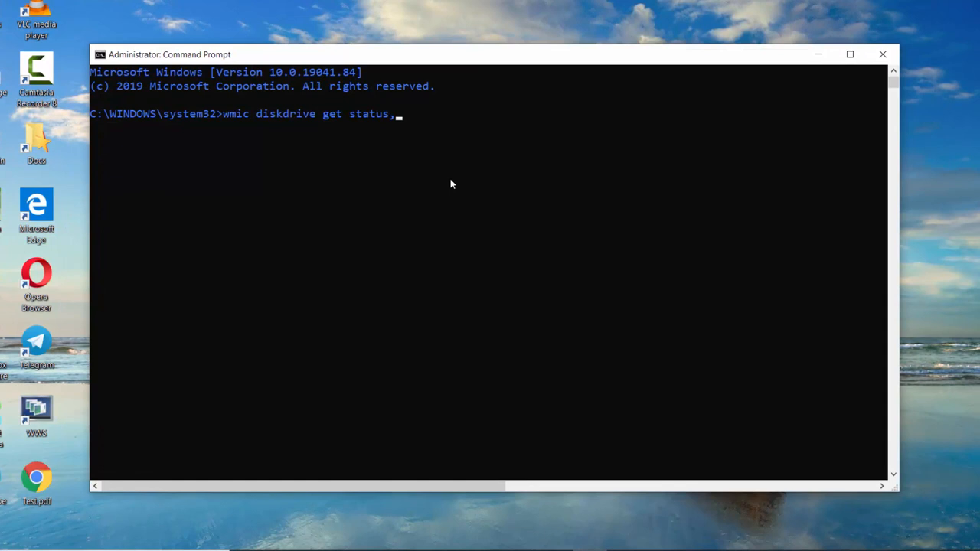
pyautogui.press('Return')
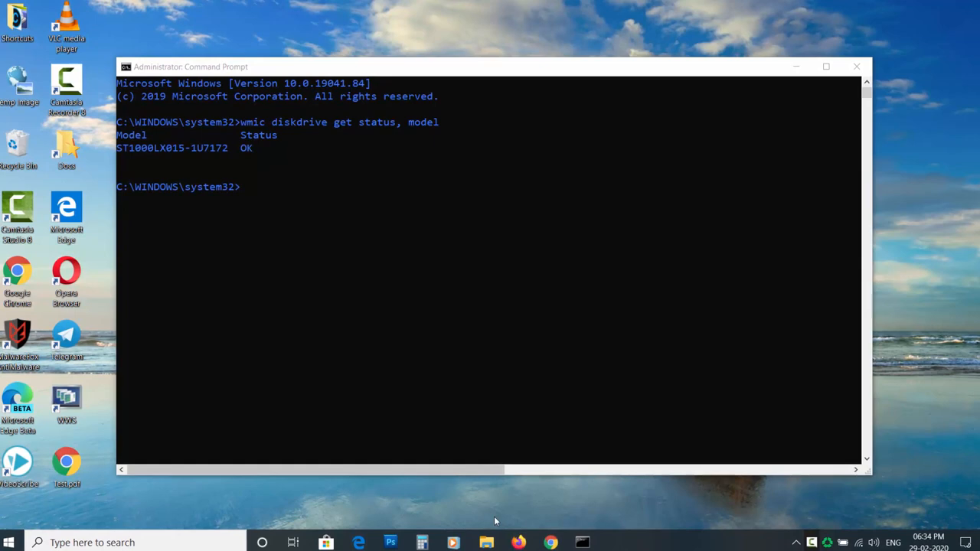
# Step: Scan New Volume (D:) for errors from its Properties, then search for Command Prompt
pyautogui.click(487, 542)
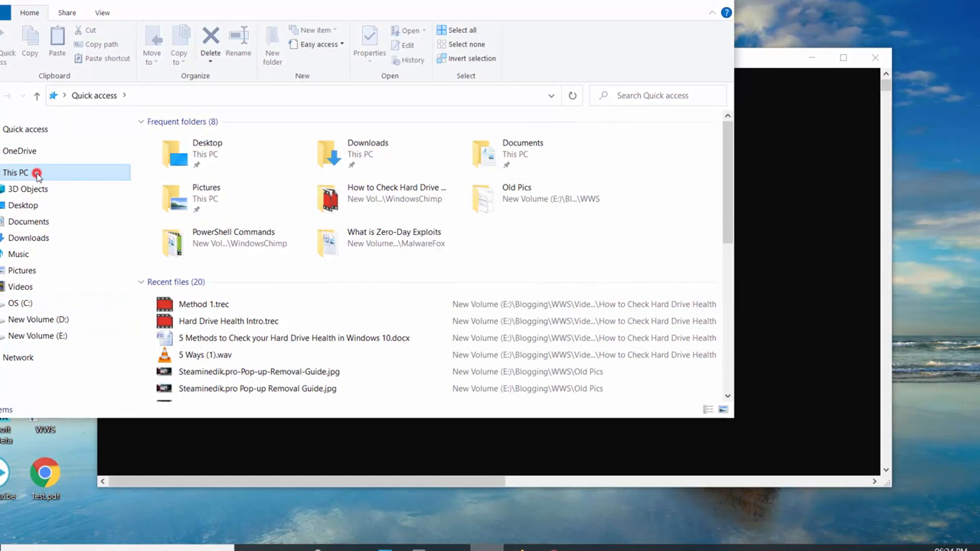
pyautogui.click(16, 172)
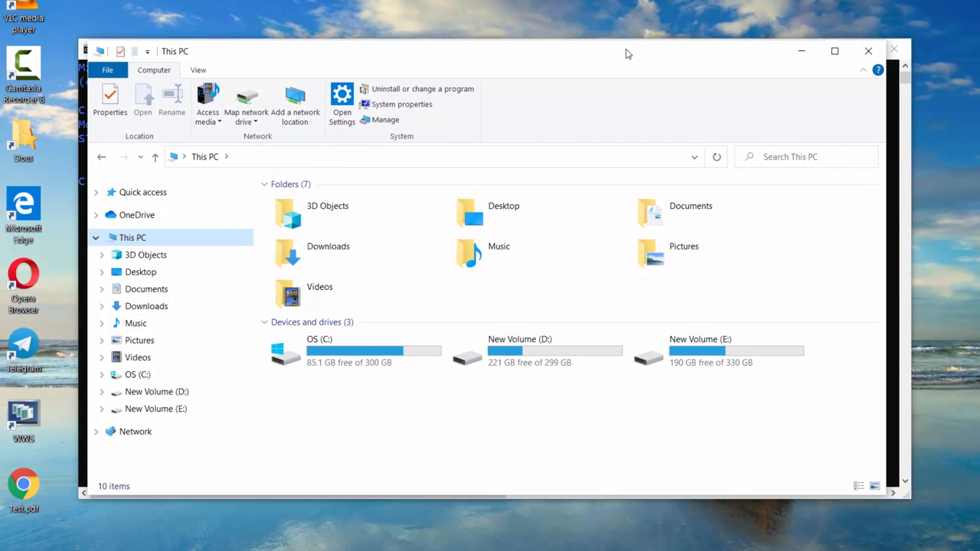
pyautogui.rightClick(530, 355)
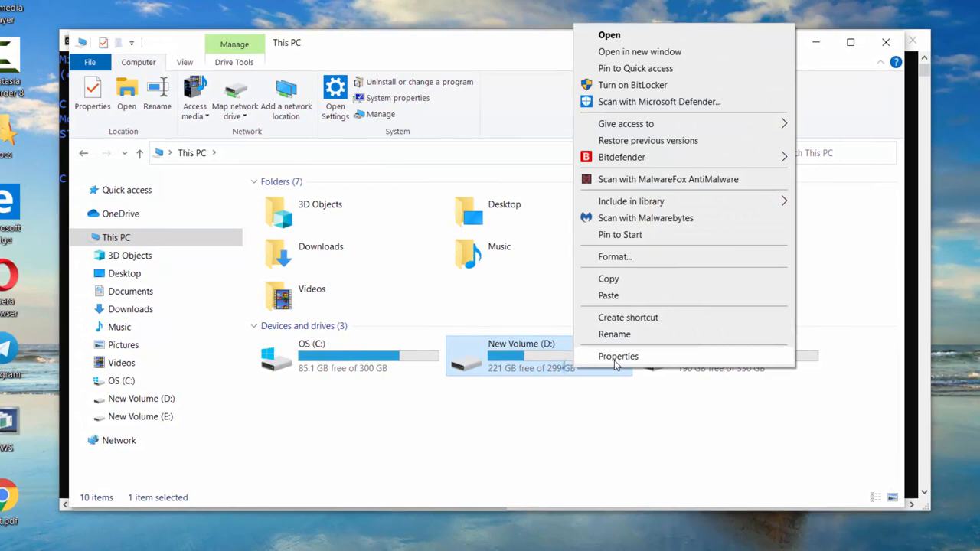
pyautogui.click(619, 355)
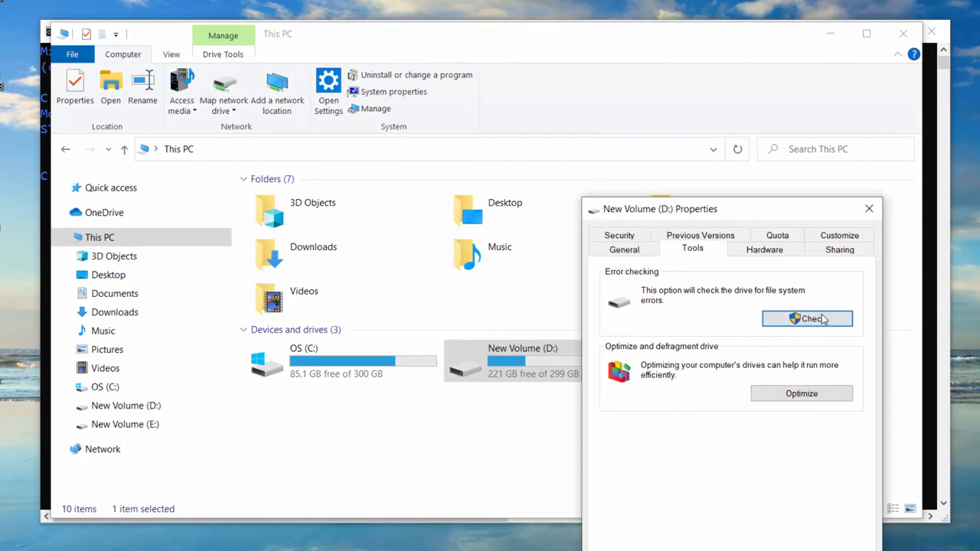
pyautogui.click(807, 319)
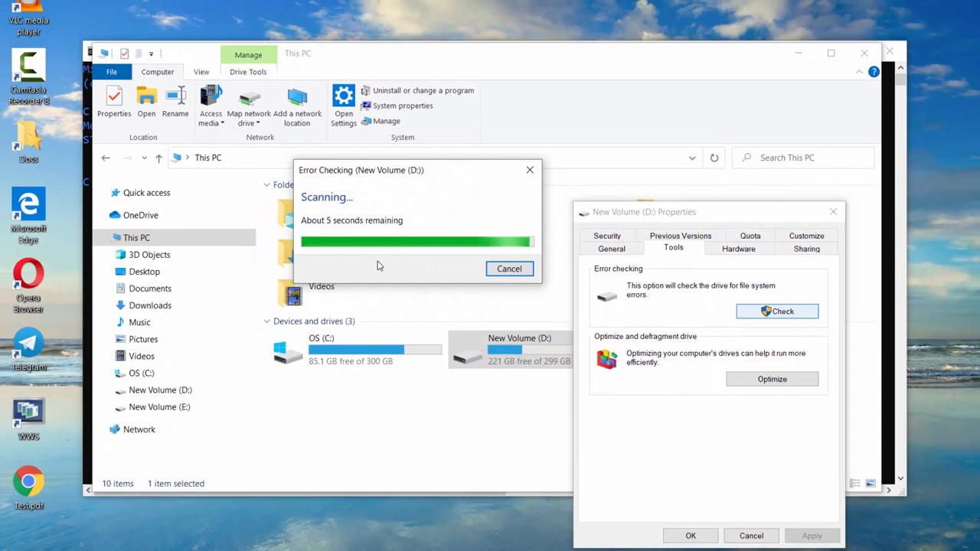
pyautogui.write('command prompt')
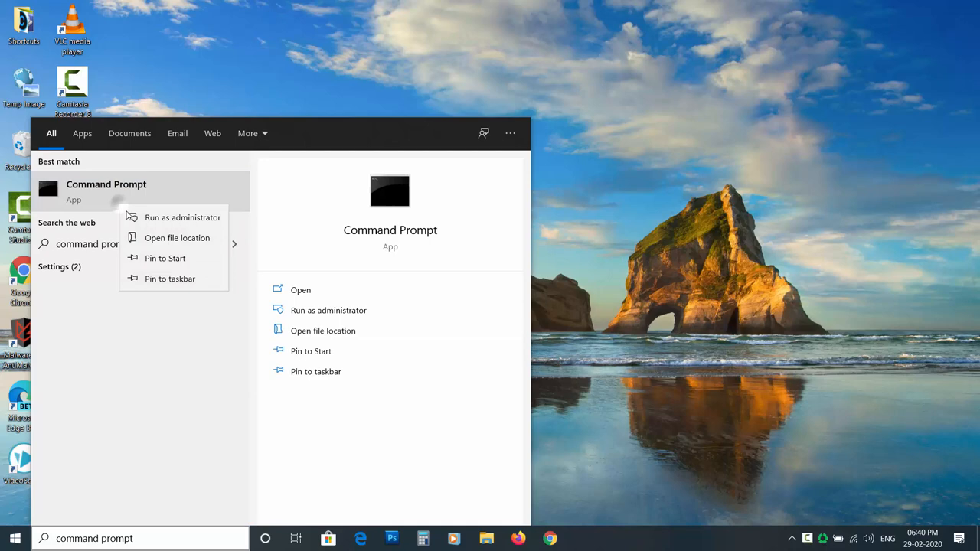
# Step: Run chkdsk in an administrator Command Prompt to start the disk check
pyautogui.click(182, 218)
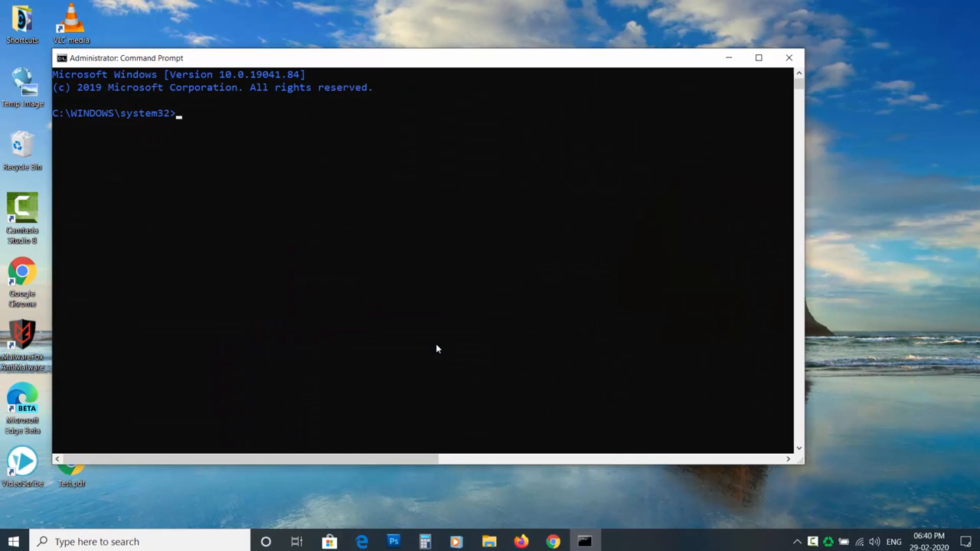
pyautogui.write('chkdsk')
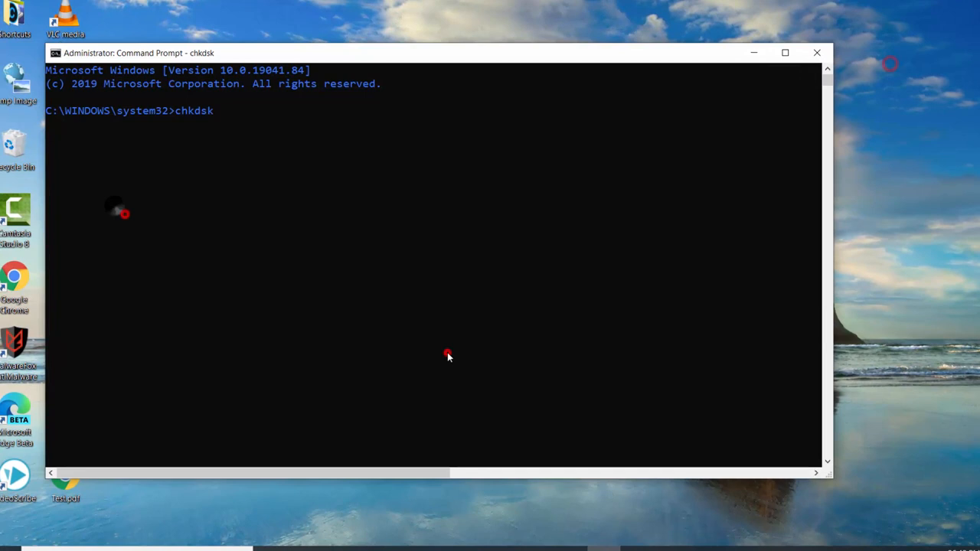
pyautogui.press('Return')
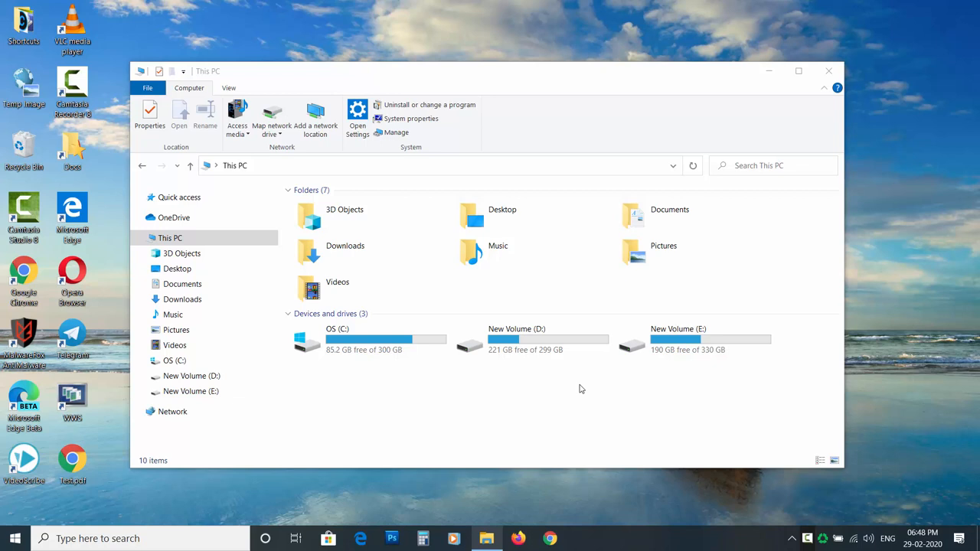
pyautogui.moveTo(246, 525)
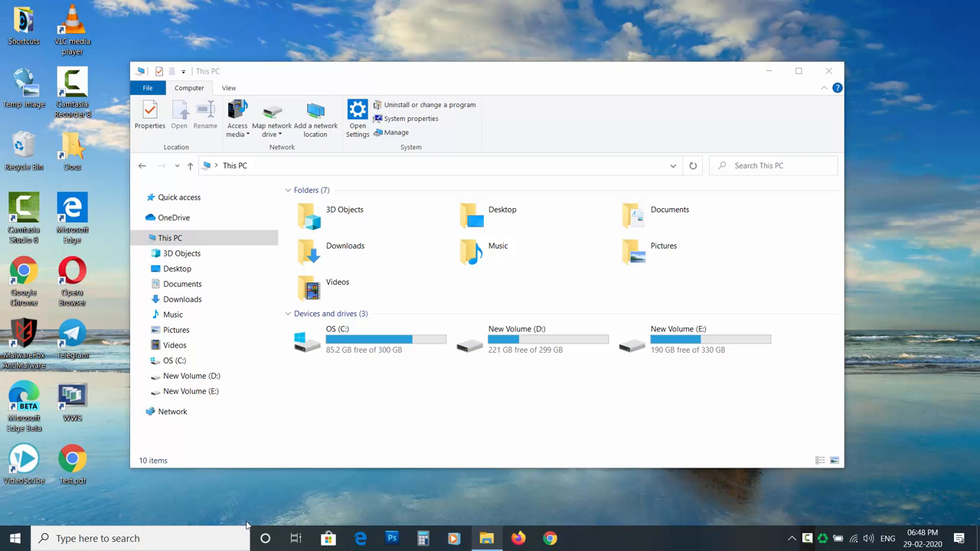
# Step: Show Components > Storage > Disks in System Information and select model ST1000LX015-1U7172
pyautogui.write('system information')
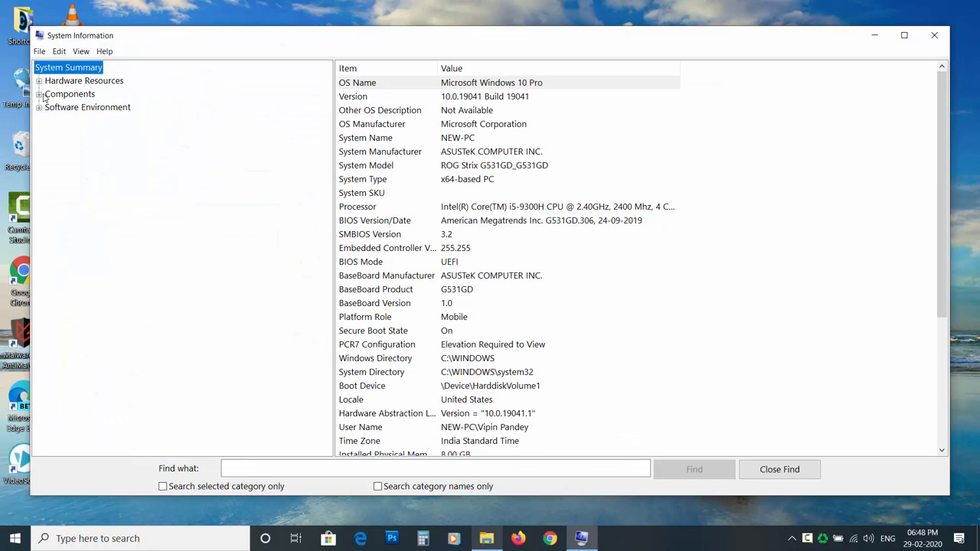
pyautogui.click(40, 93)
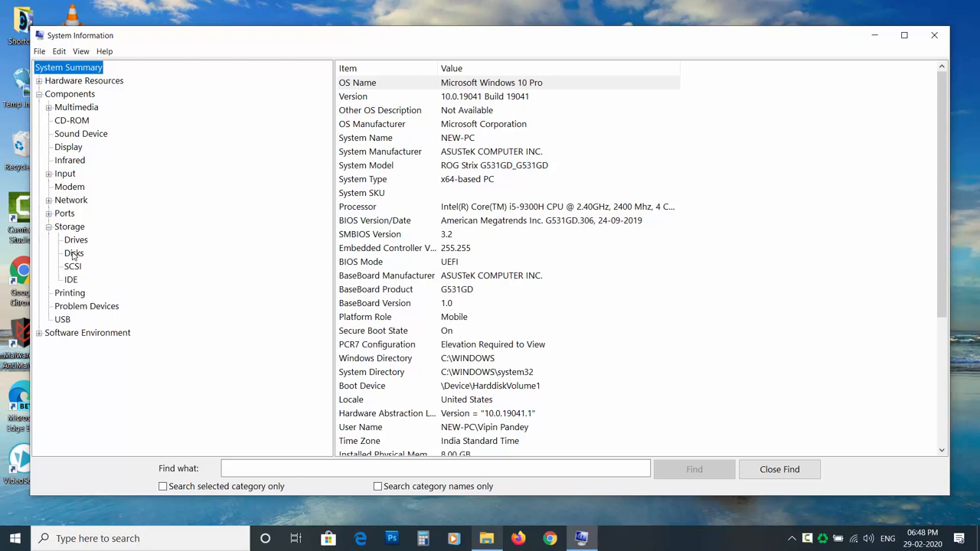
pyautogui.click(74, 253)
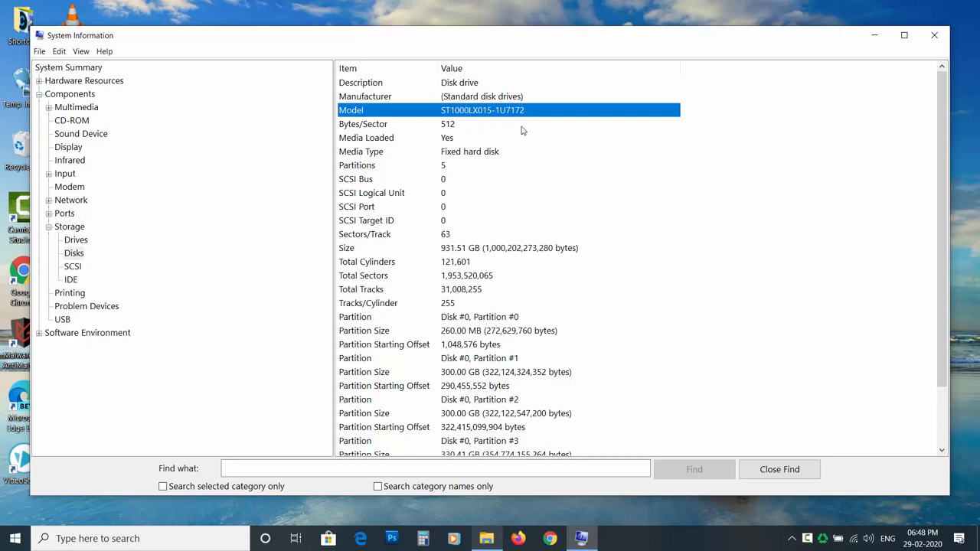
pyautogui.click(550, 539)
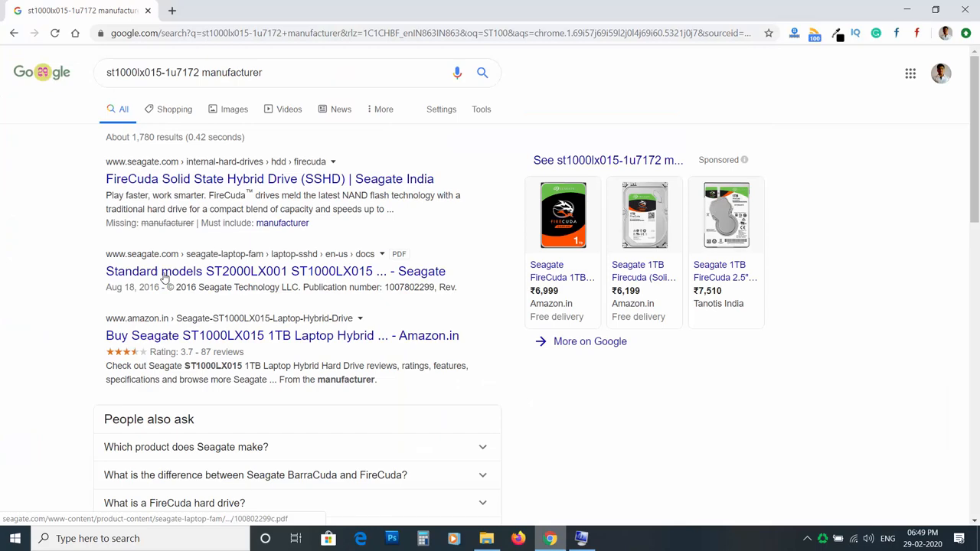
# Step: Scroll down the Google results for the drive model's manufacturer
pyautogui.scroll(-3)
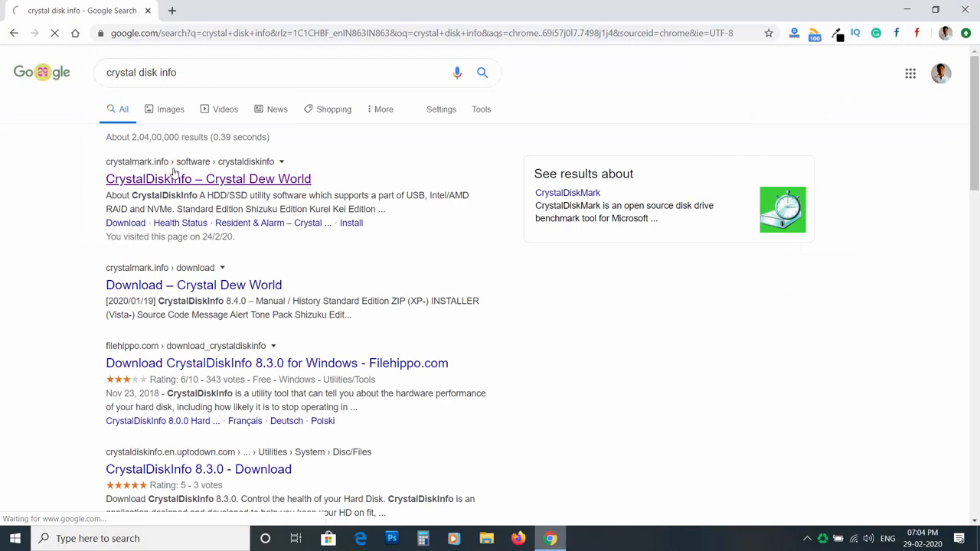
# Step: Get CrystalDiskInfo from its site and review the S.M.A.R.T. attributes showing Good at 39 °C
pyautogui.click(208, 177)
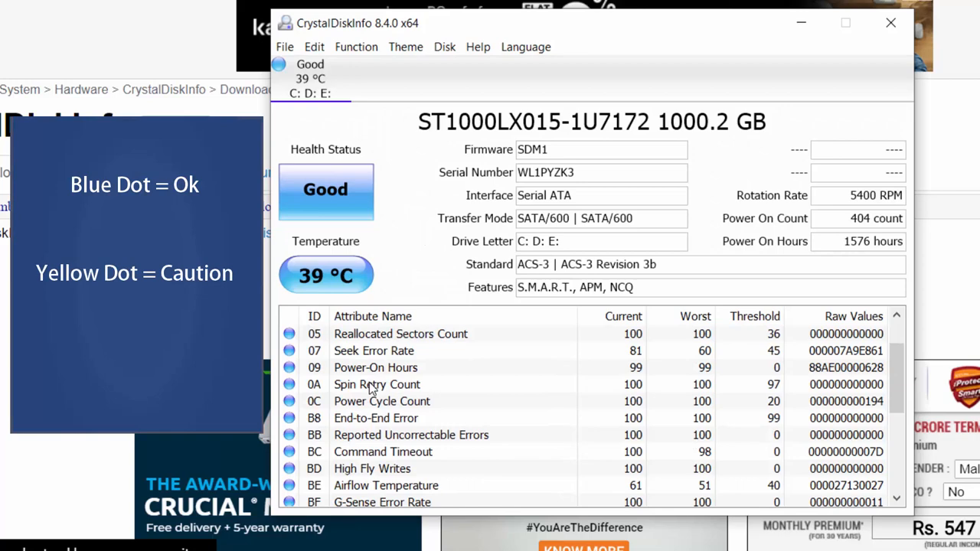
pyautogui.scroll(3)
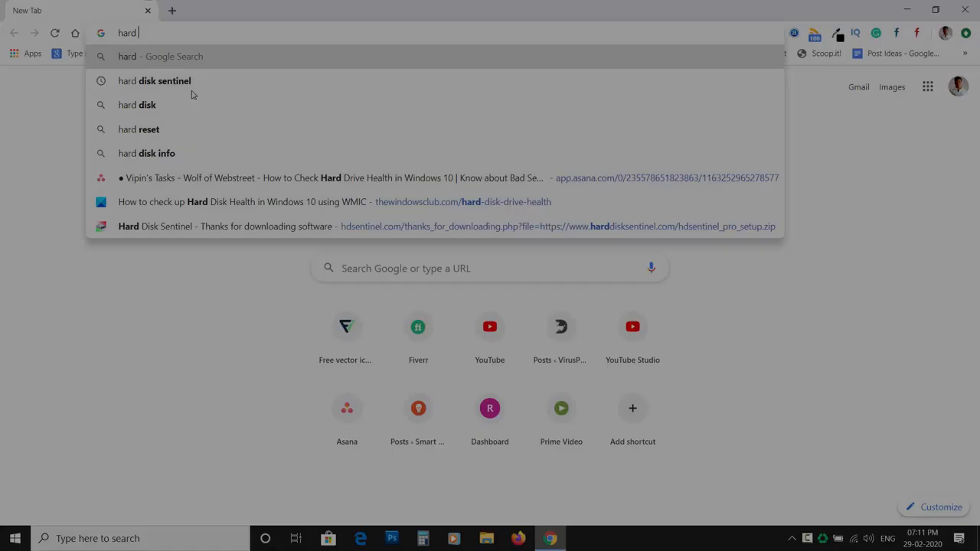
# Step: Download Hard Disk Sentinel and extract the setup archive
pyautogui.click(153, 79)
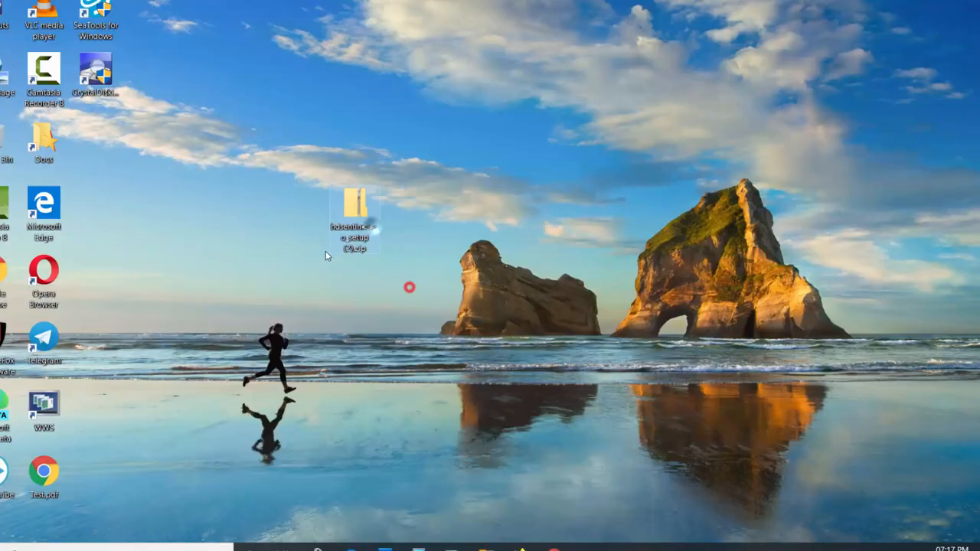
pyautogui.doubleClick(355, 212)
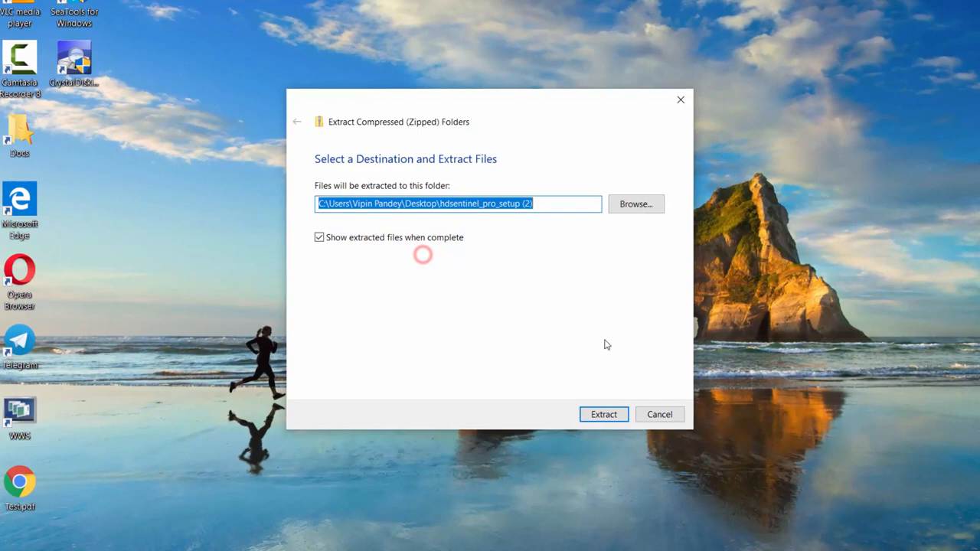
pyautogui.click(603, 413)
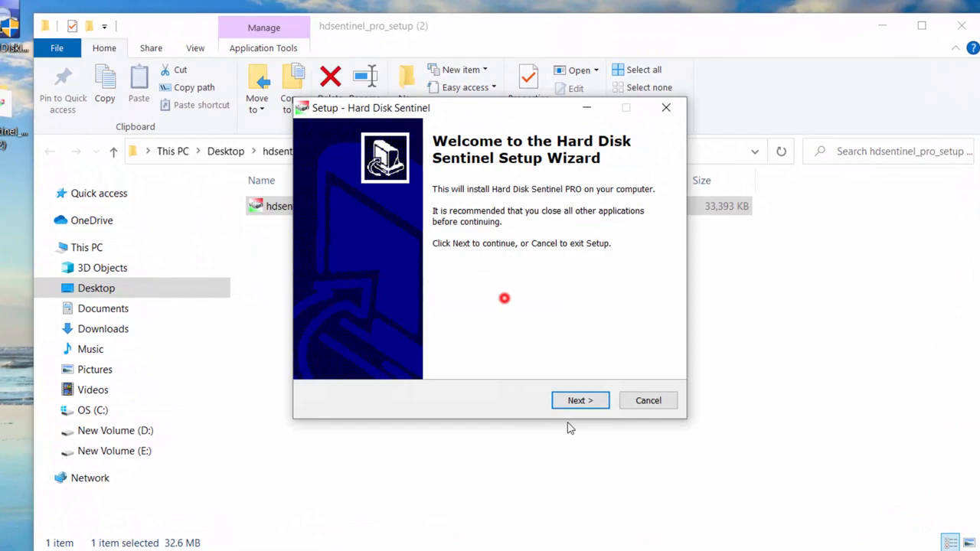
# Step: Install Hard Disk Sentinel PRO through the wizard and launch it
pyautogui.click(579, 401)
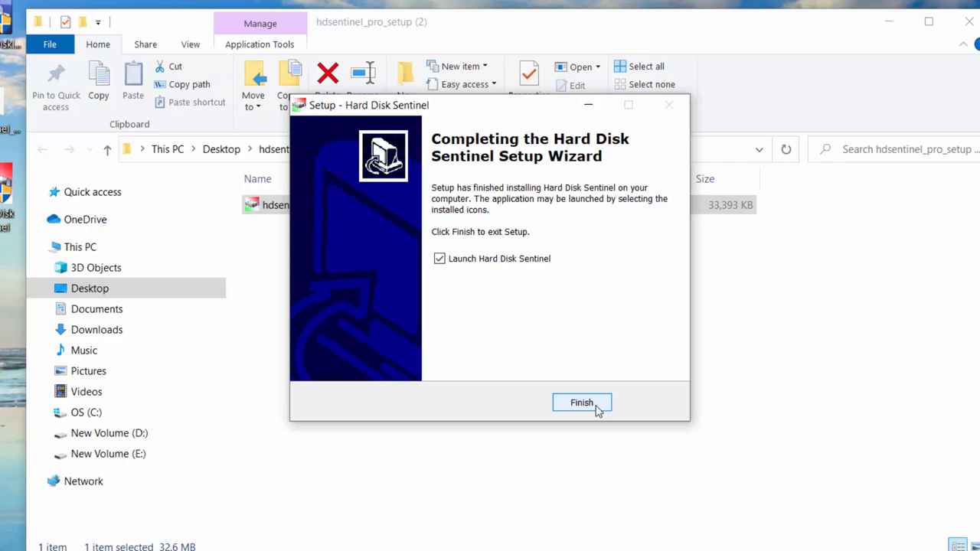
pyautogui.click(582, 403)
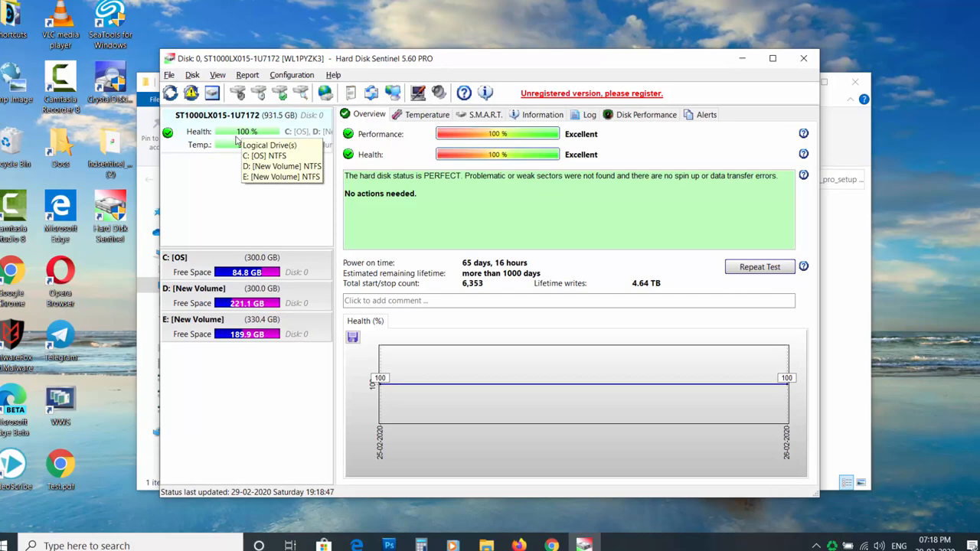
# Step: View the disk's 38 °C temperature reading, then its supported-features information
pyautogui.click(419, 113)
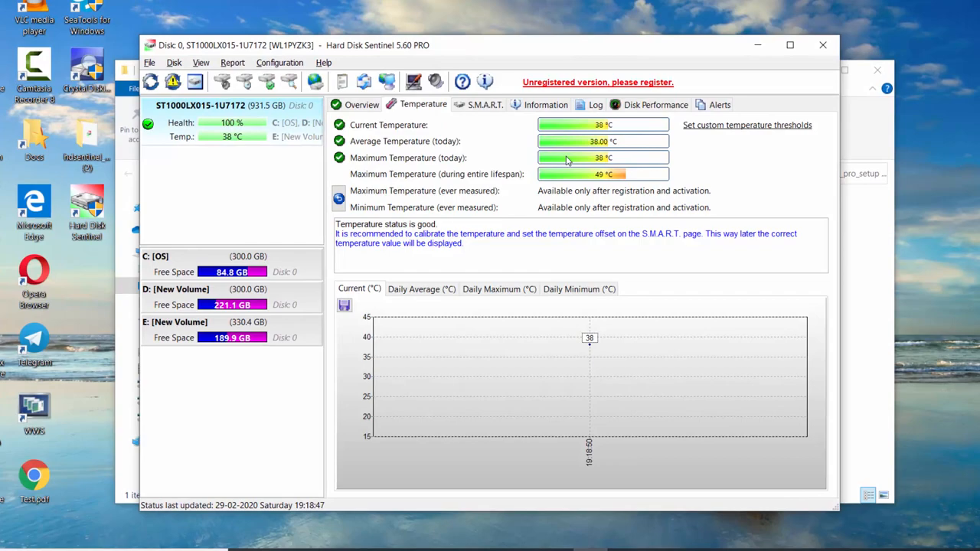
pyautogui.click(545, 104)
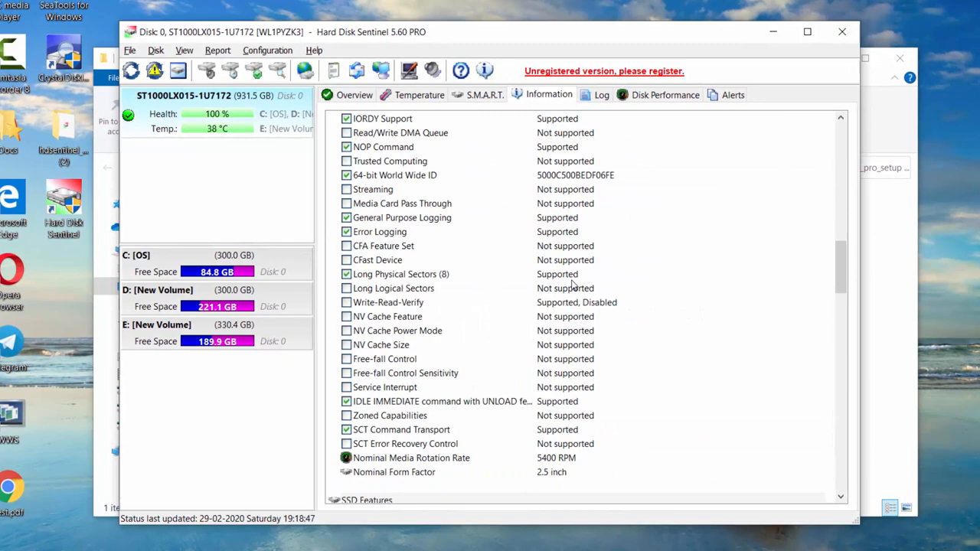